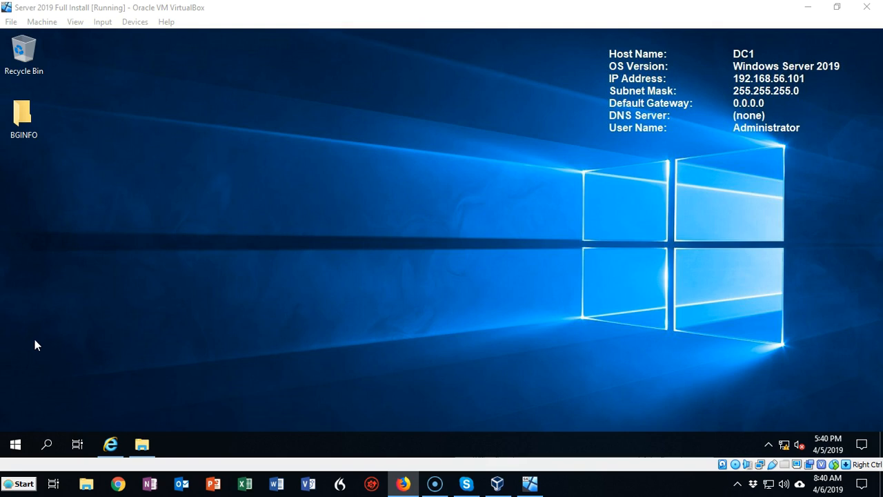
pyautogui.moveTo(49, 315)
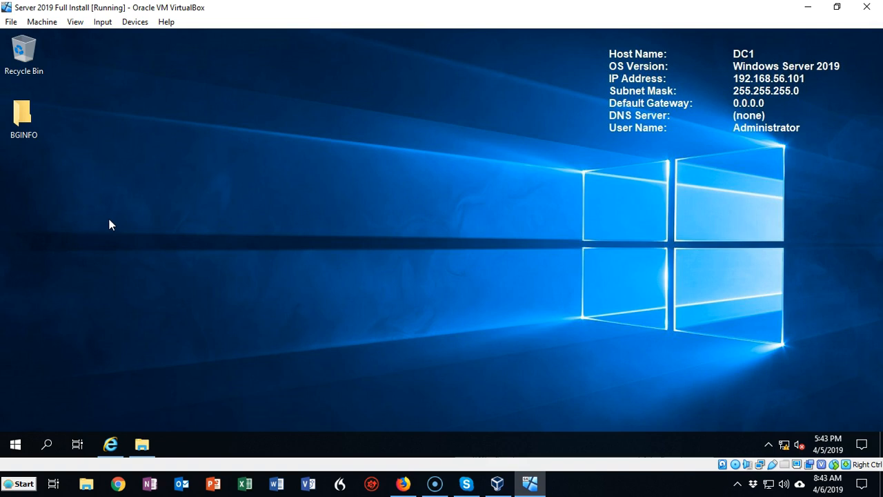
# Launch Windows PowerShell from the Start button's administrative quick-link menu.
pyautogui.rightClick(16, 444)
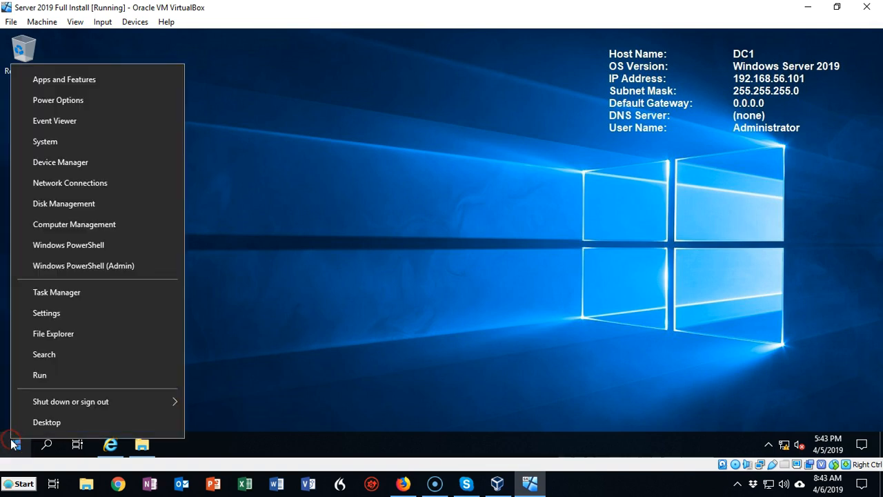
pyautogui.moveTo(100, 246)
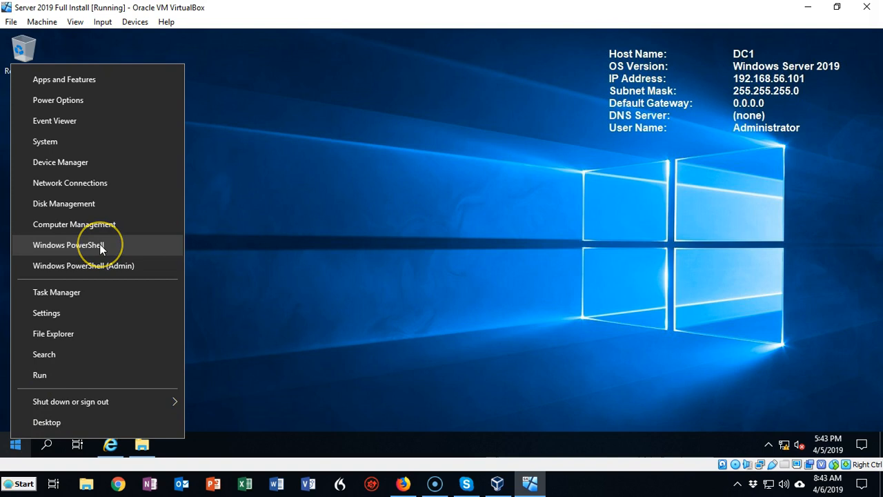
pyautogui.click(69, 244)
pyautogui.write('Get-NetIPAddress')
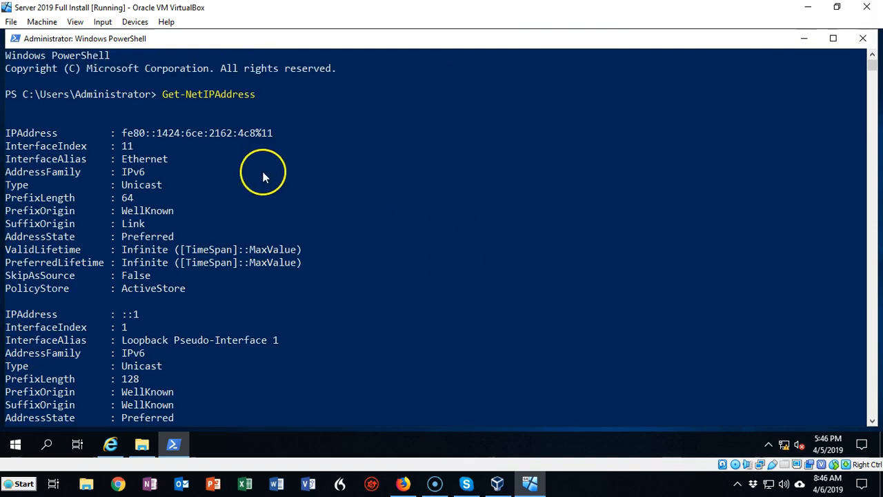
pyautogui.moveTo(237, 132)
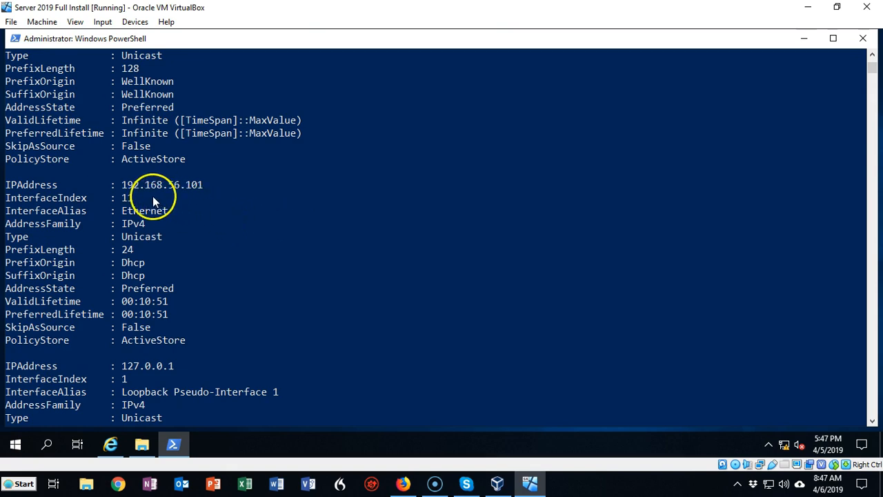
pyautogui.moveTo(145, 201)
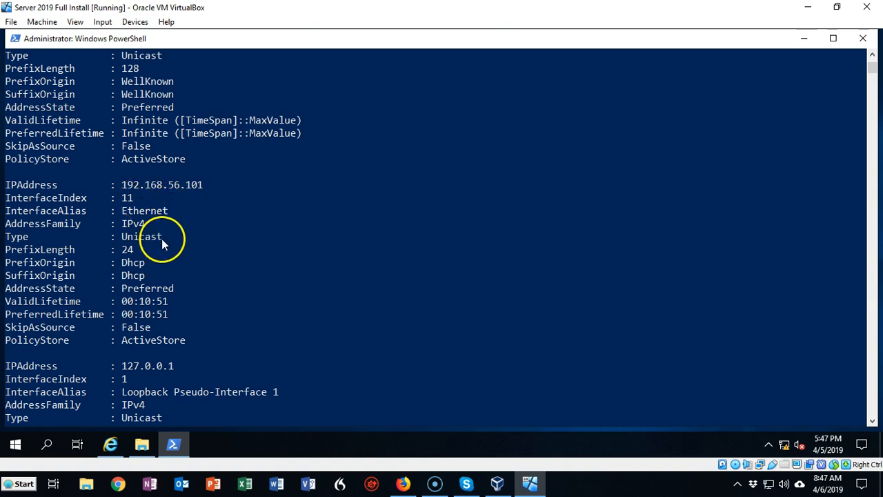
pyautogui.moveTo(127, 269)
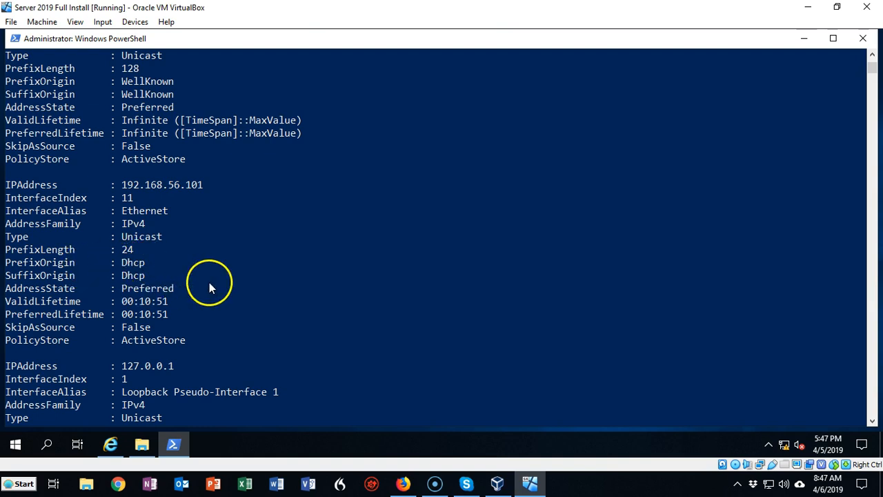
pyautogui.moveTo(185, 373)
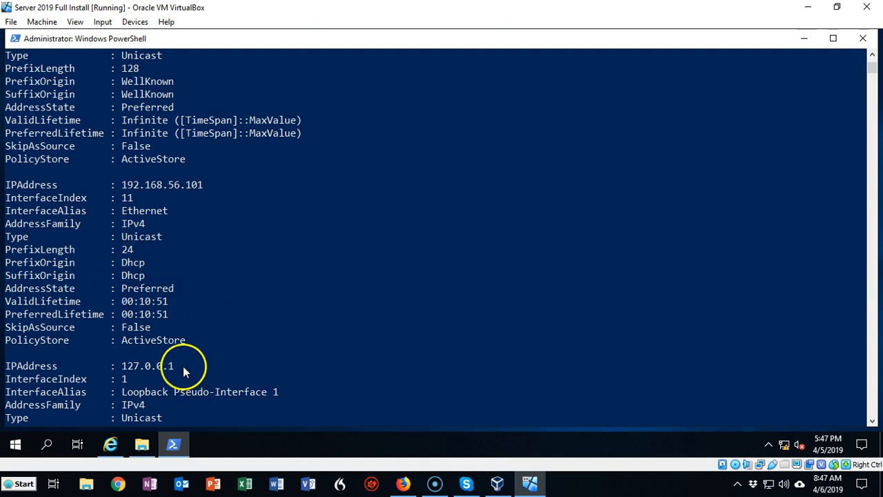
# Scroll the Get-NetIPAddress output to the Ethernet entry: index 11, DHCP address 192.168.56.101/24.
pyautogui.scroll(-3)
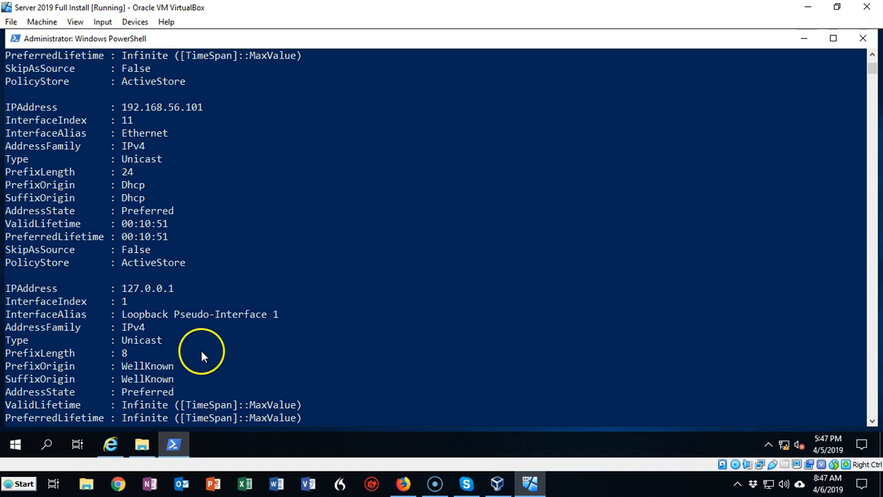
pyautogui.scroll(-3)
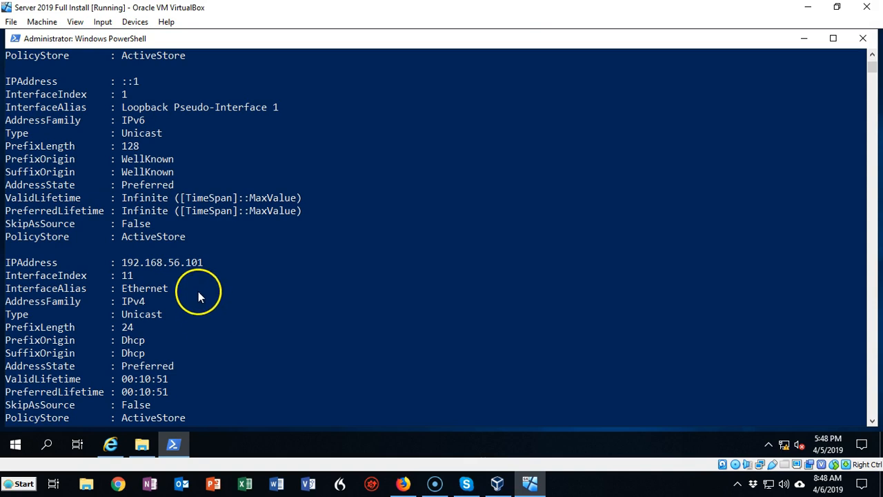
pyautogui.moveTo(185, 269)
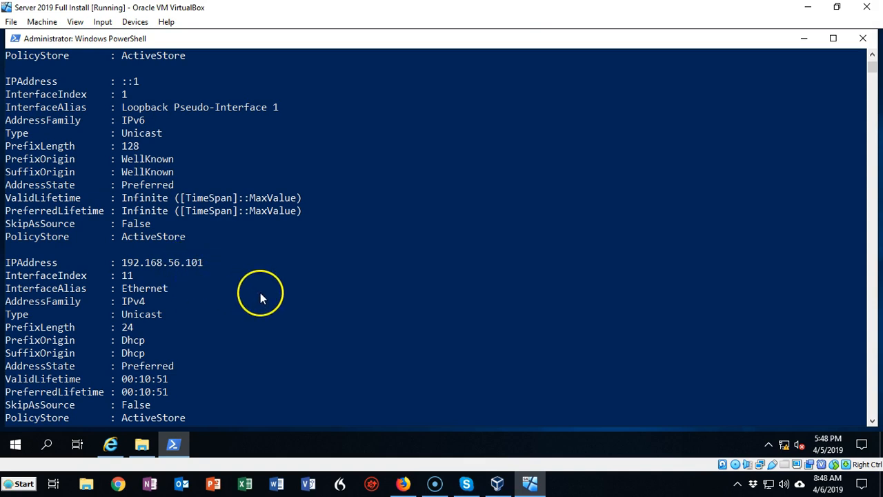
pyautogui.moveTo(241, 316)
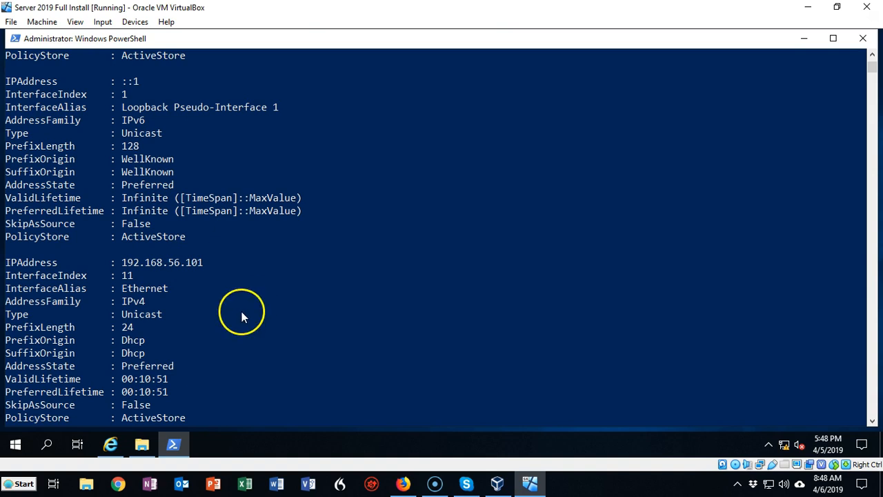
# Assign static IPv4 192.168.45.10 with prefix length 24 to interface 11 via New-NetIPAddress.
pyautogui.write('New-NetIPAddress -InterfaceIndex 11 -IPAddress 192.168.45.10 -PrefixLength 24')
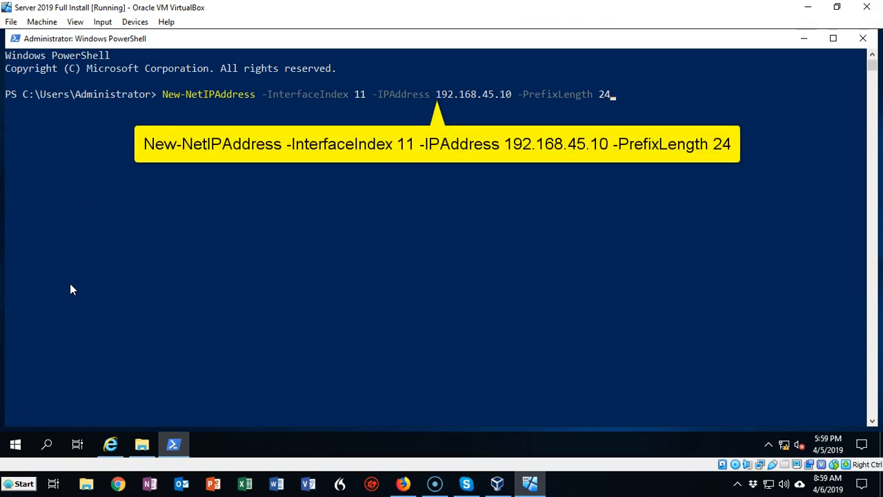
pyautogui.moveTo(69, 308)
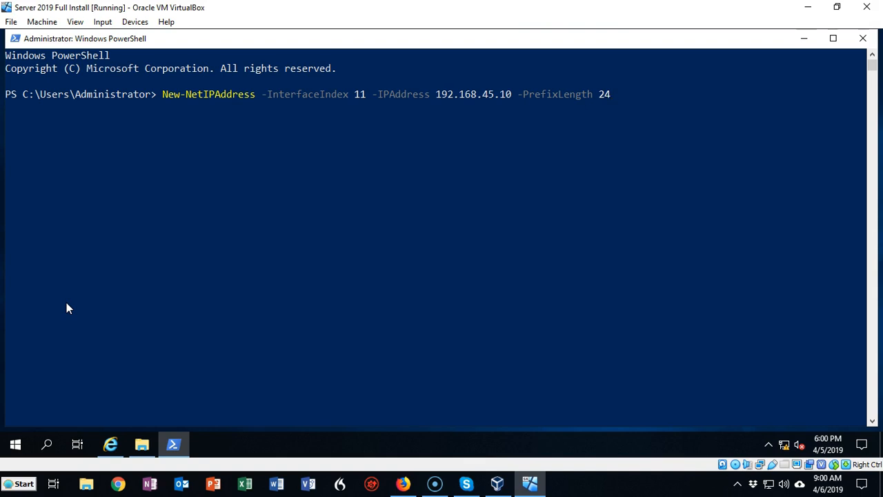
pyautogui.moveTo(651, 113)
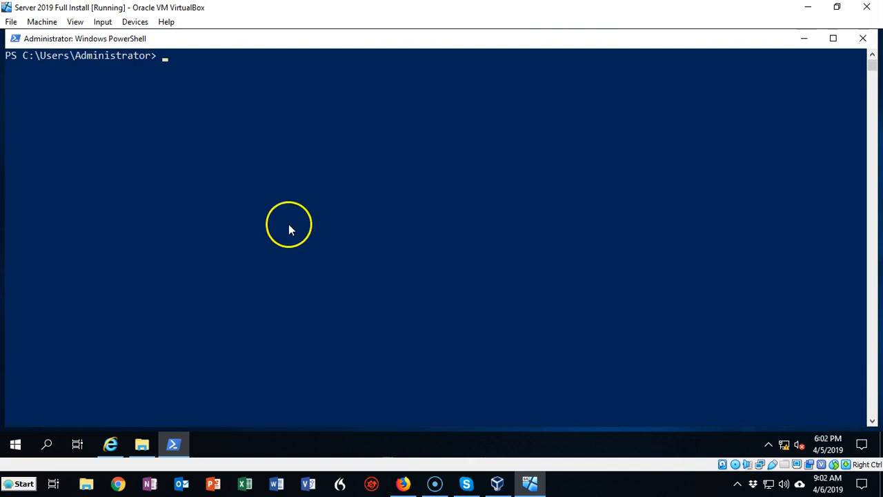
pyautogui.moveTo(165, 66)
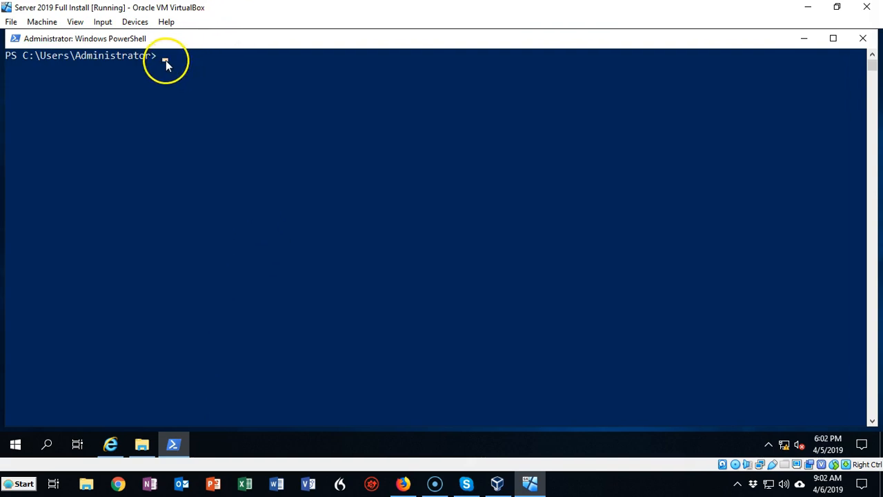
# Run ipconfig /all to confirm Ethernet shows 192.168.45.10, mask 255.255.255.0, DHCP disabled.
pyautogui.write('ipconfig /all')
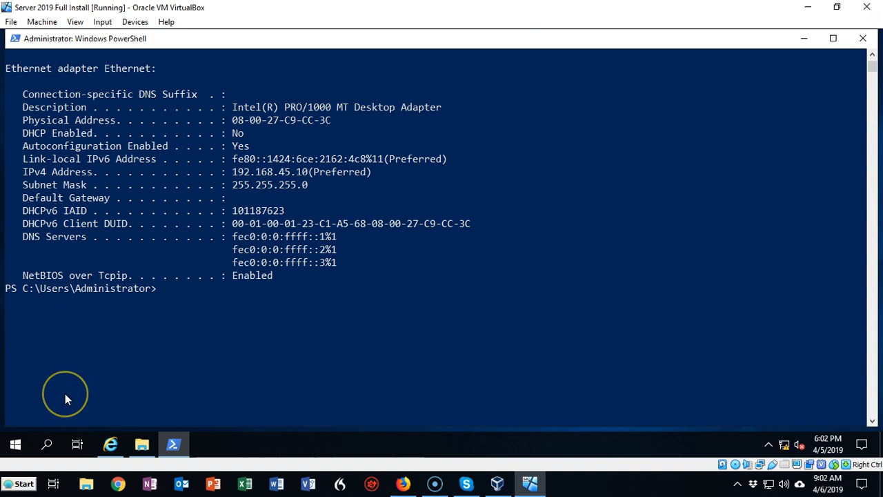
pyautogui.moveTo(68, 399)
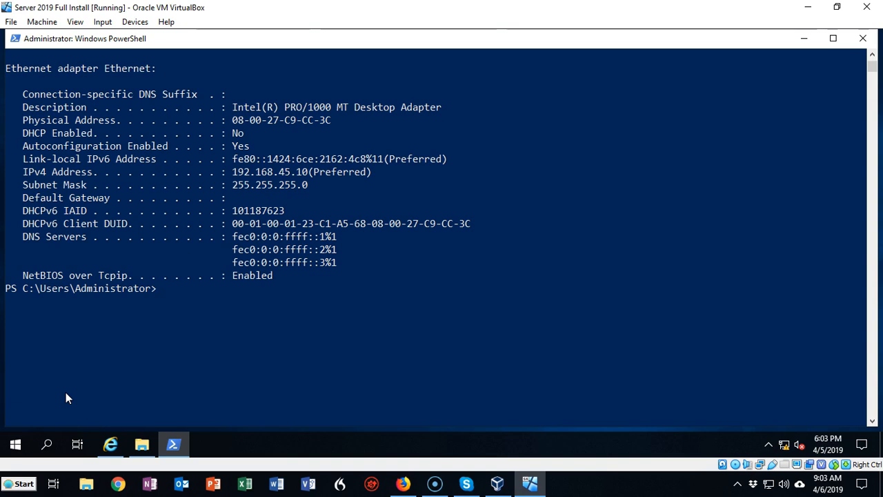
pyautogui.moveTo(30, 370)
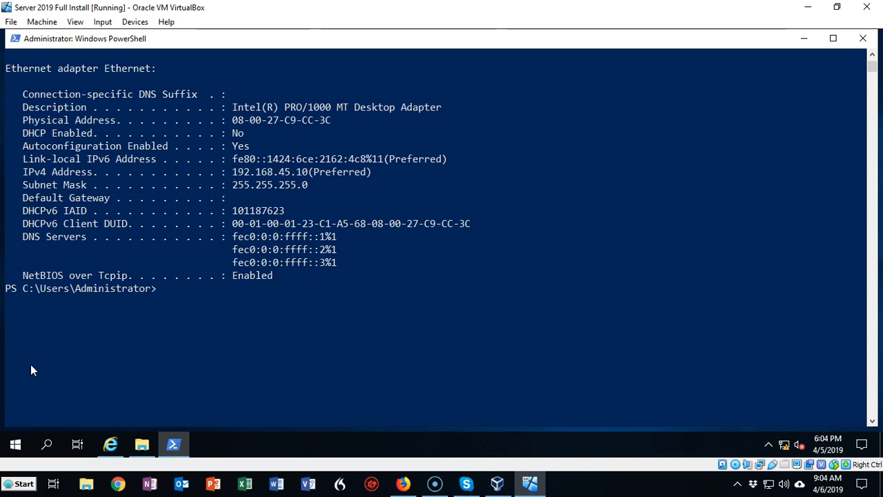